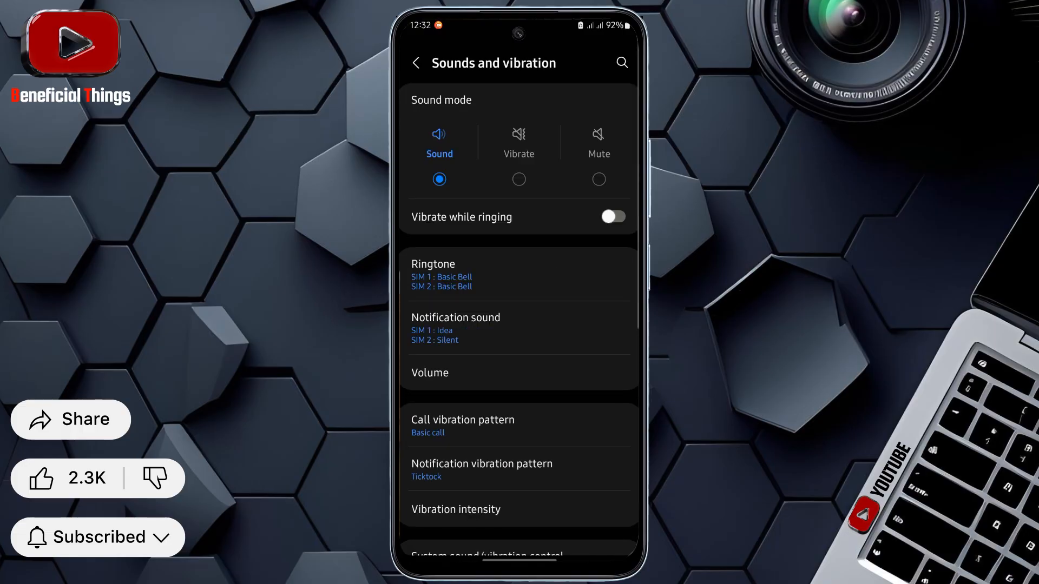
- Switch on Separate app sound and continue to the app selection prompt
scroll(up, 3)
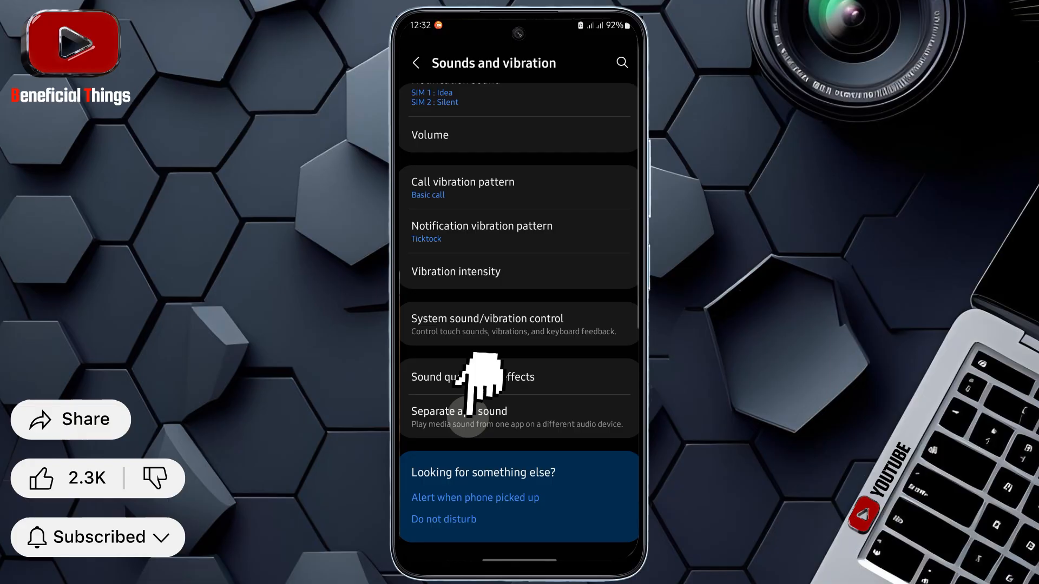
click(459, 412)
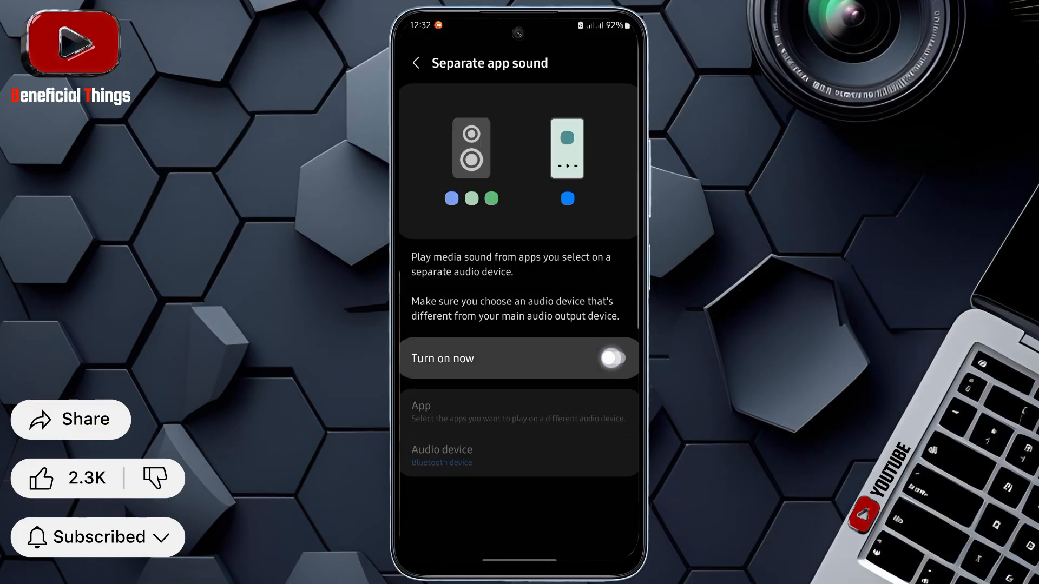
click(610, 359)
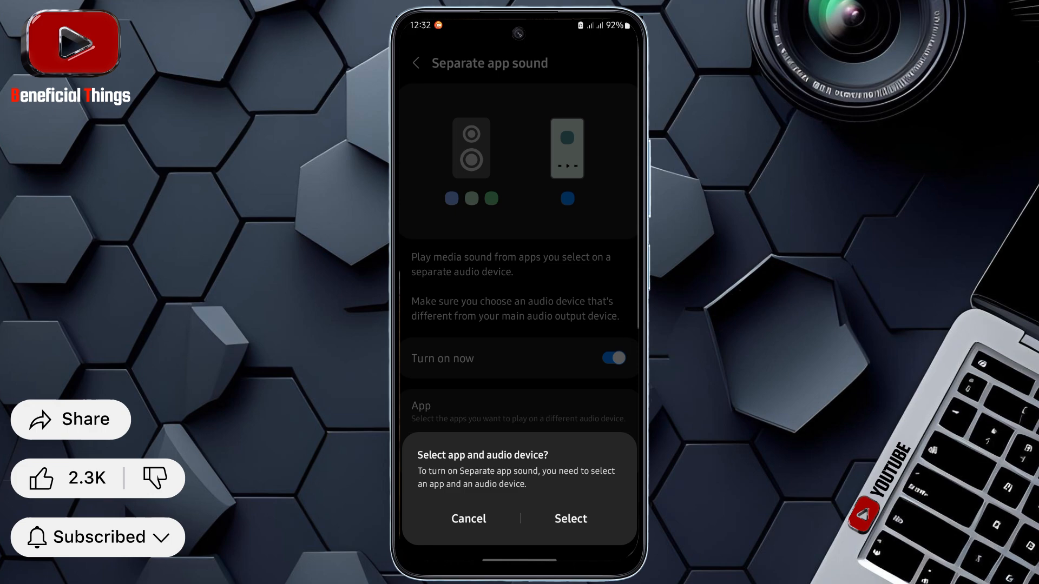
click(569, 519)
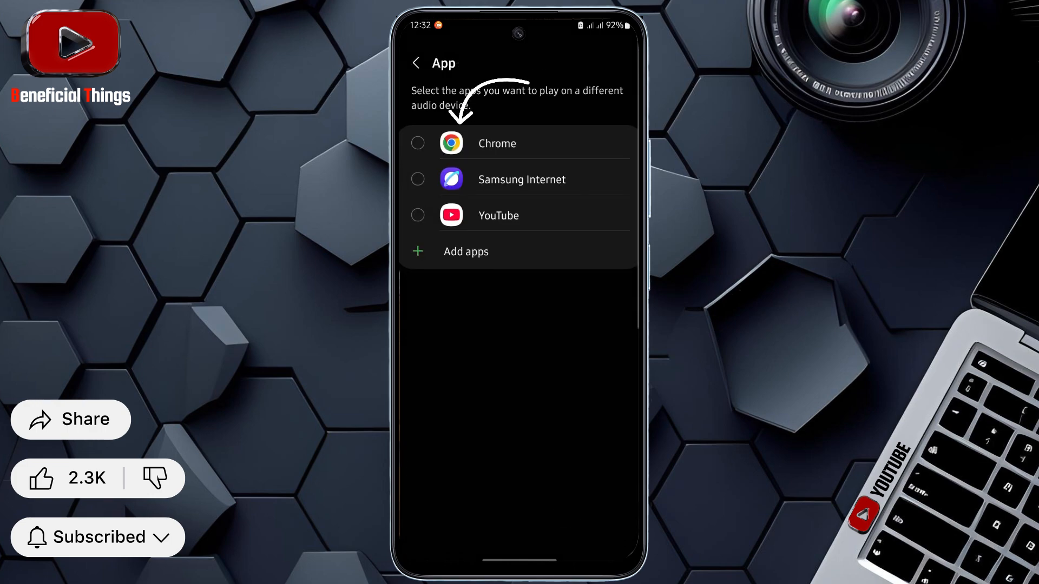
- Select YouTube and set its audio device to Bluetooth, returning to Separate app sound
click(418, 216)
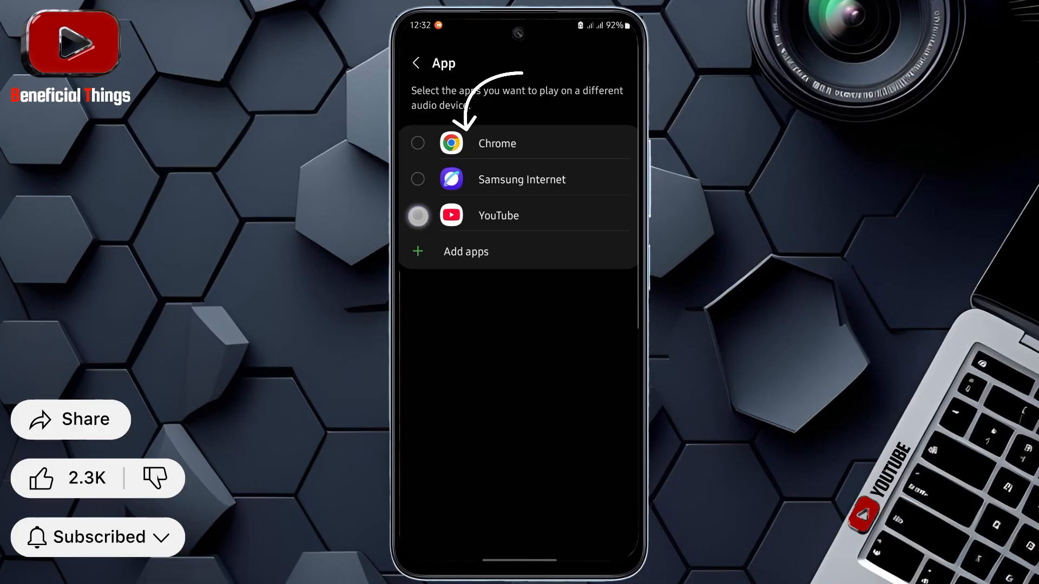
click(418, 215)
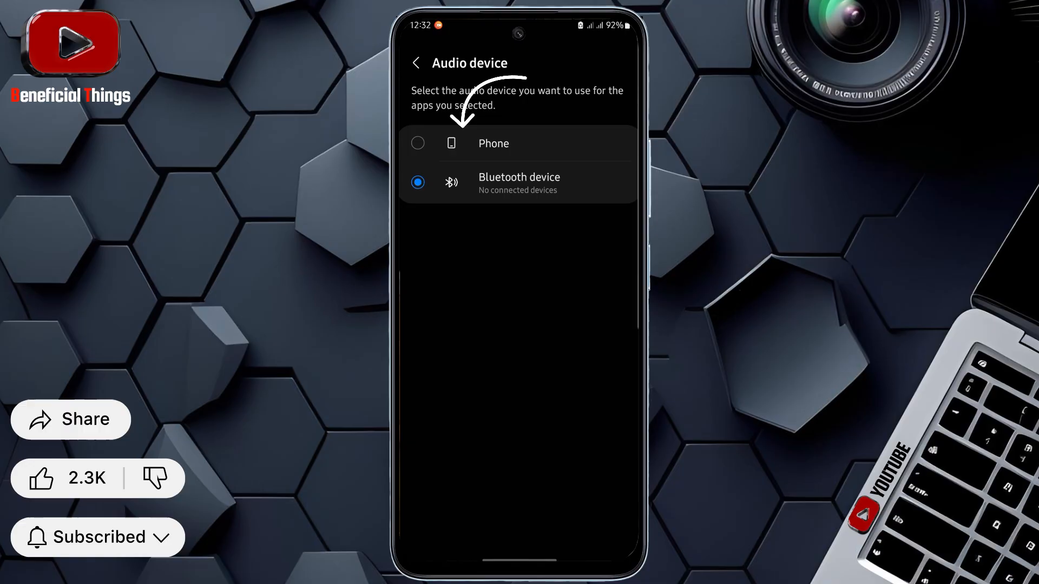
click(418, 143)
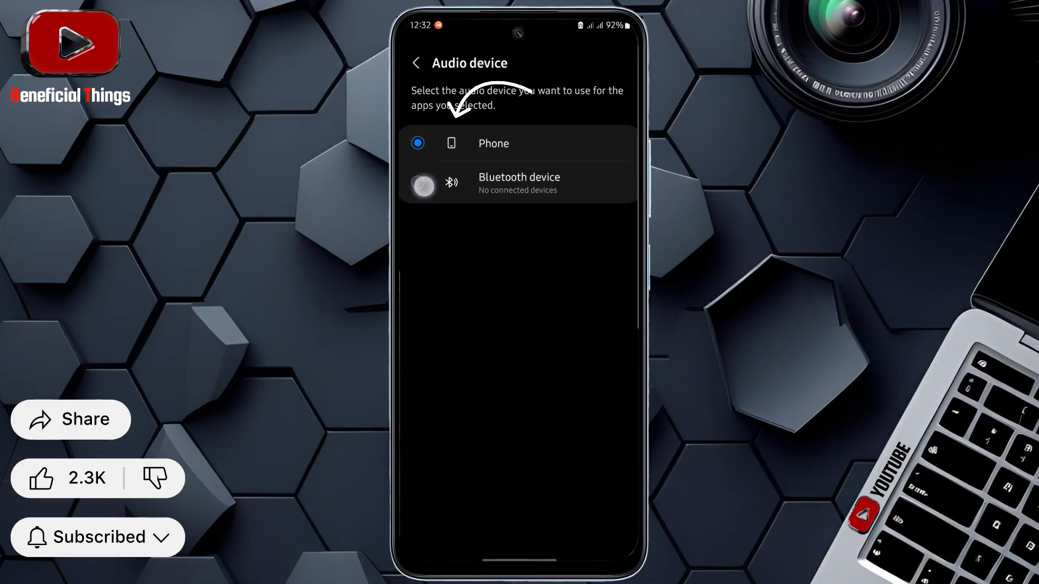
click(418, 182)
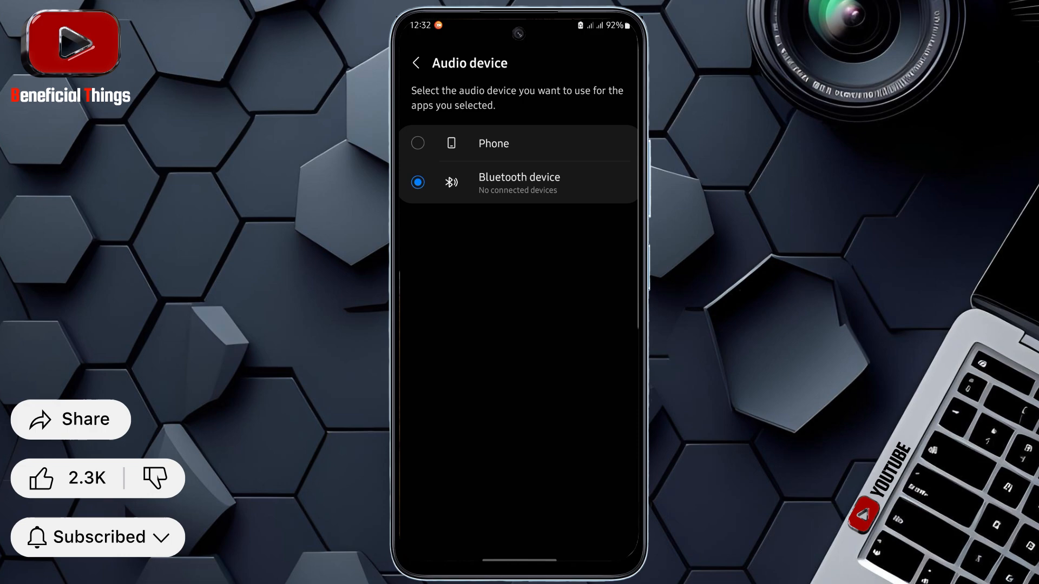
click(416, 63)
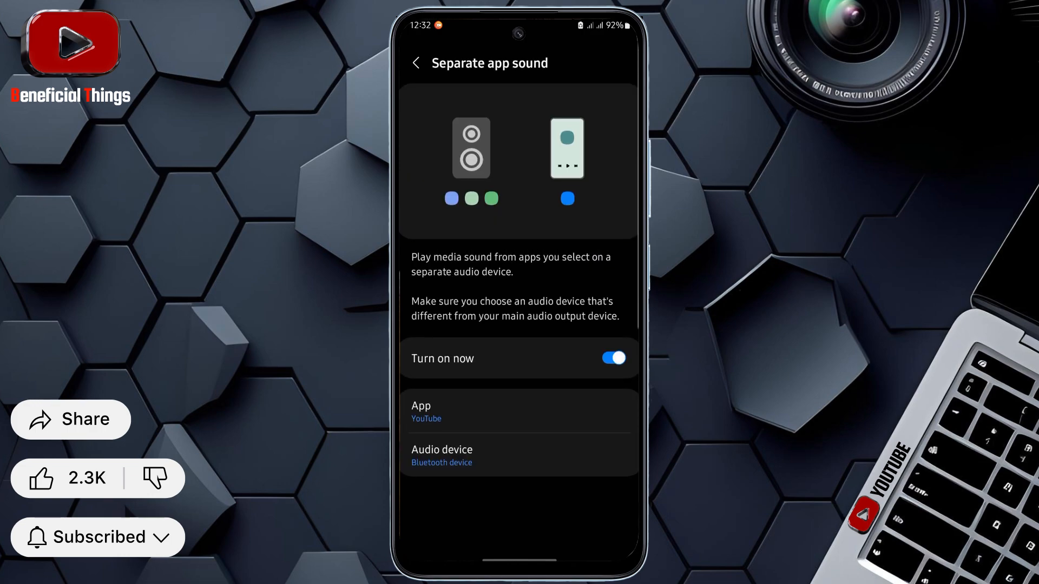